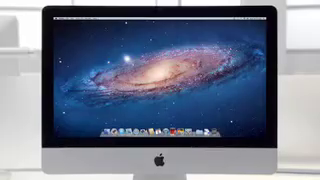
# Show Launchpad's full-screen grid of all installed apps over the iMac desktop.
pyautogui.click(160, 128)
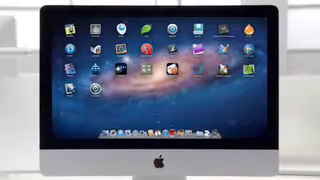